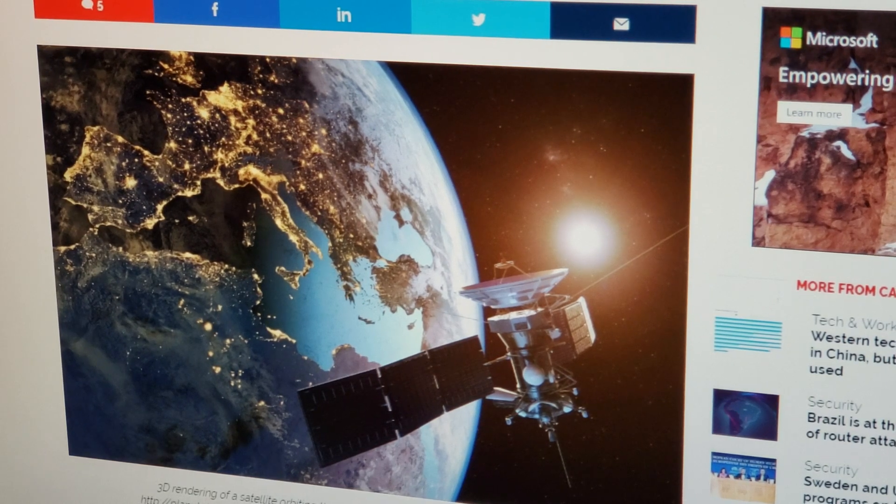
scroll(down, 3)
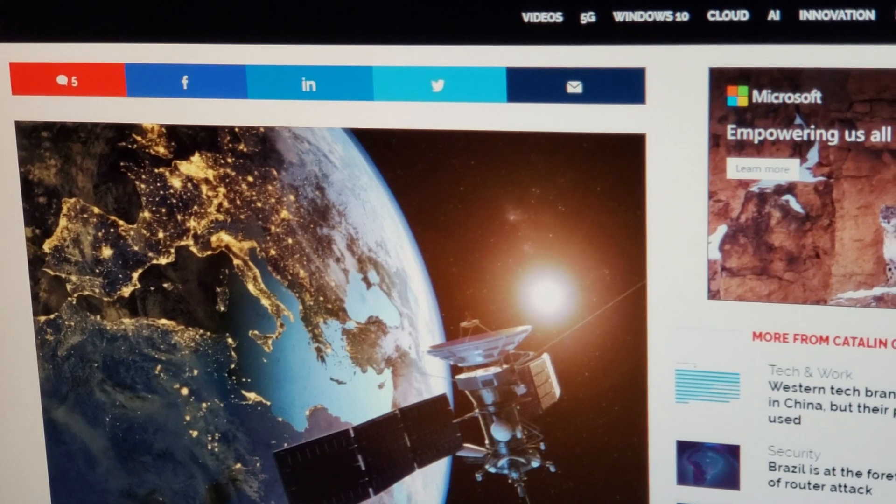
scroll(down, 3)
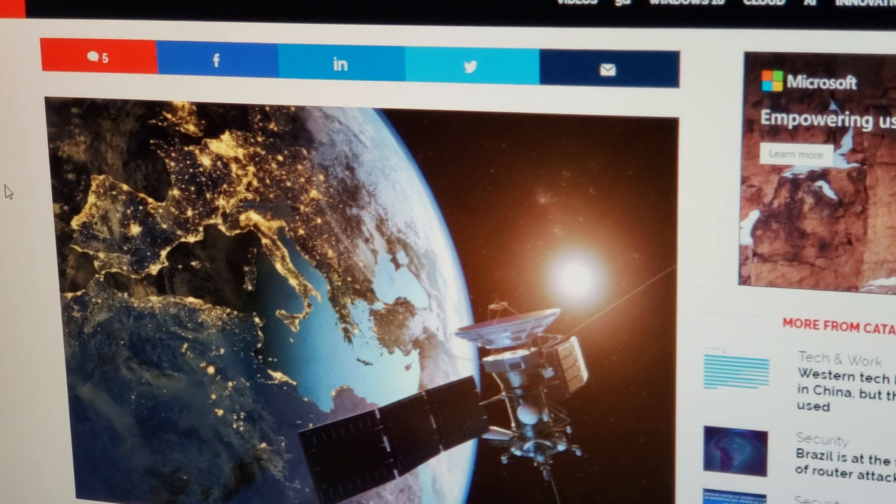
scroll(down, 3)
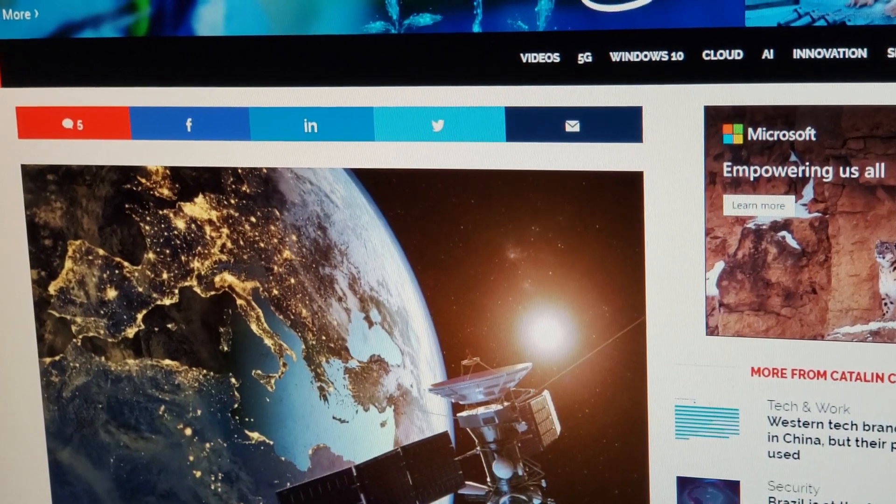
scroll(down, 3)
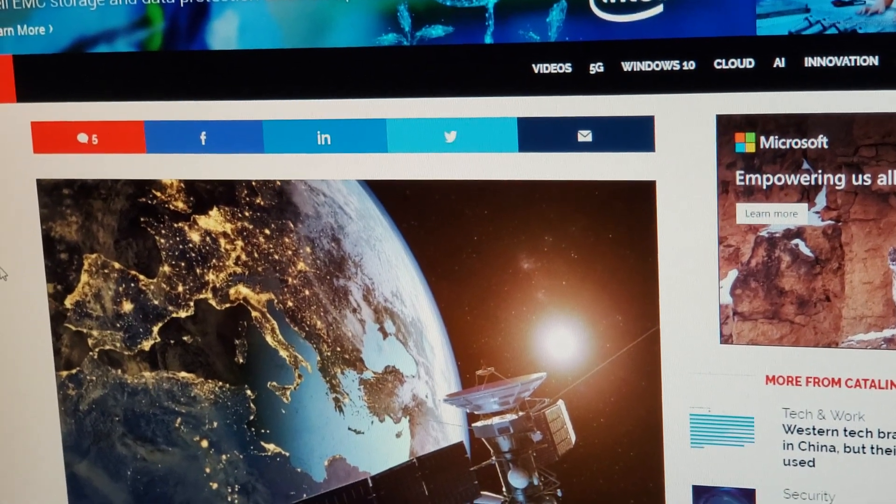
scroll(down, 3)
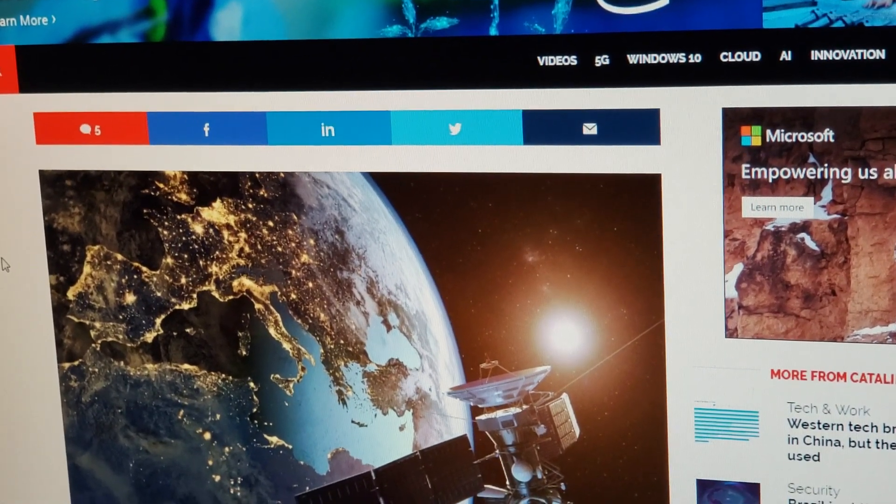